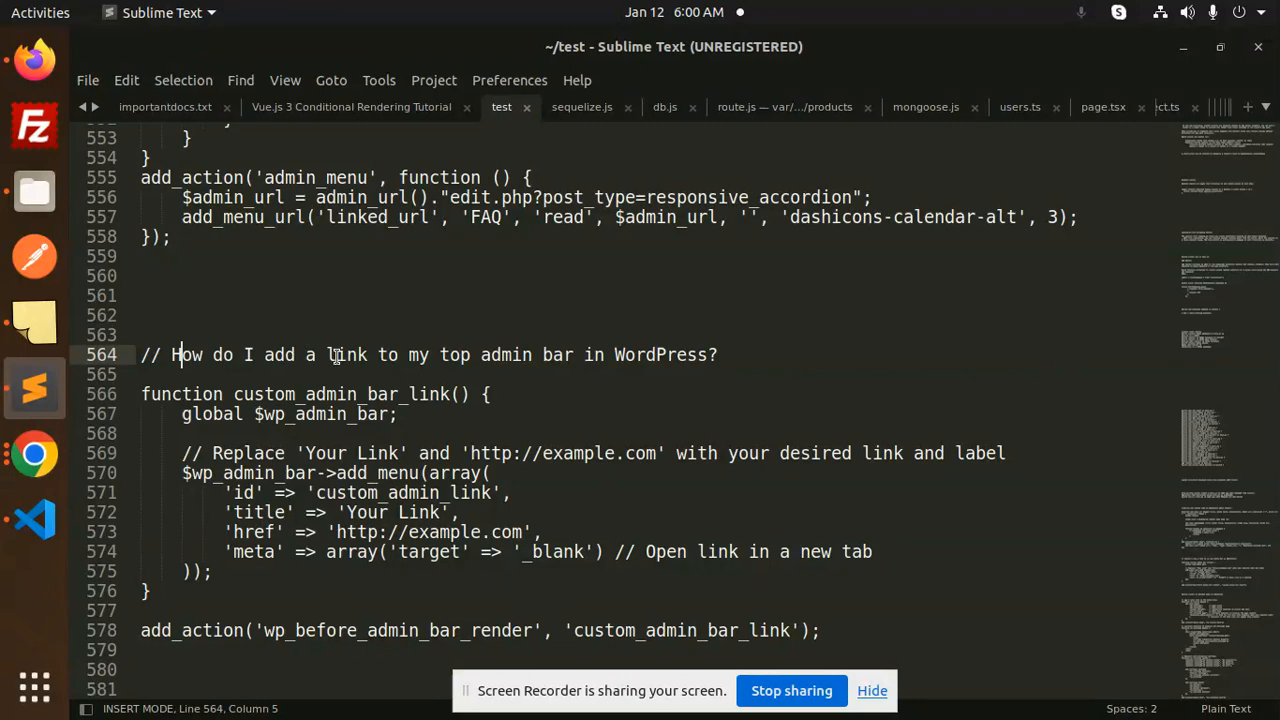
mouse_move(664, 348)
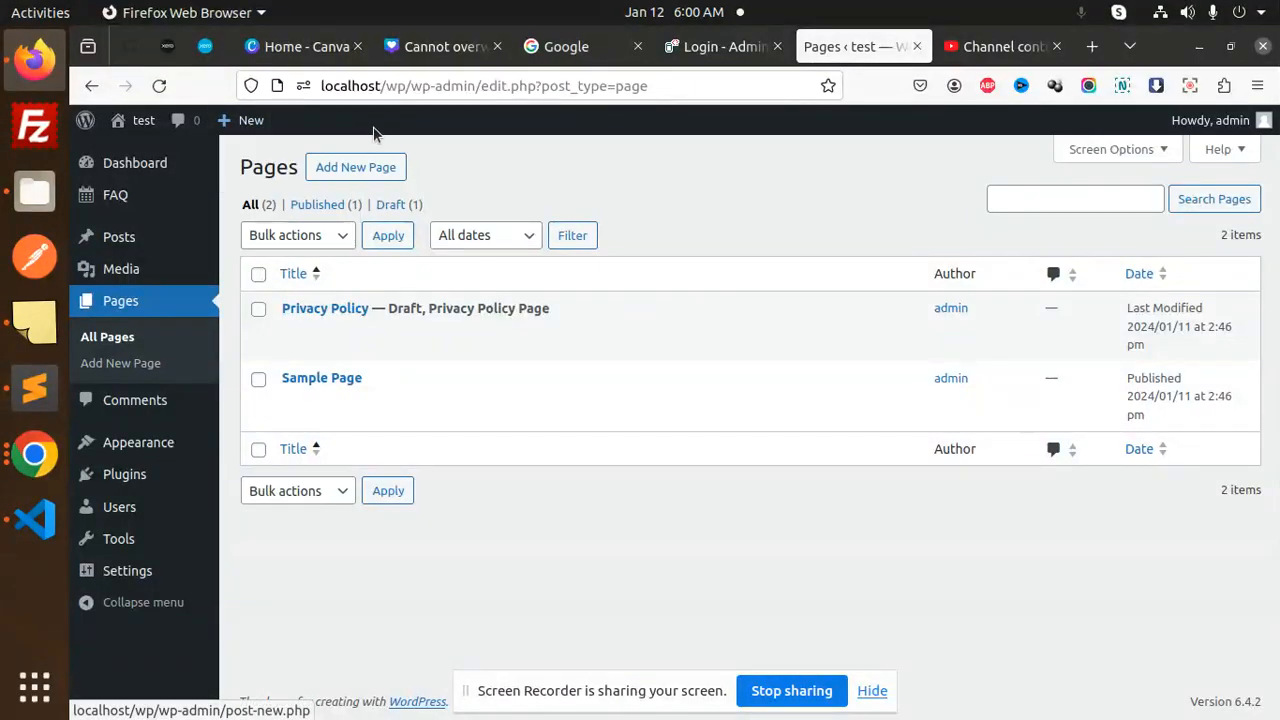
mouse_move(460, 128)
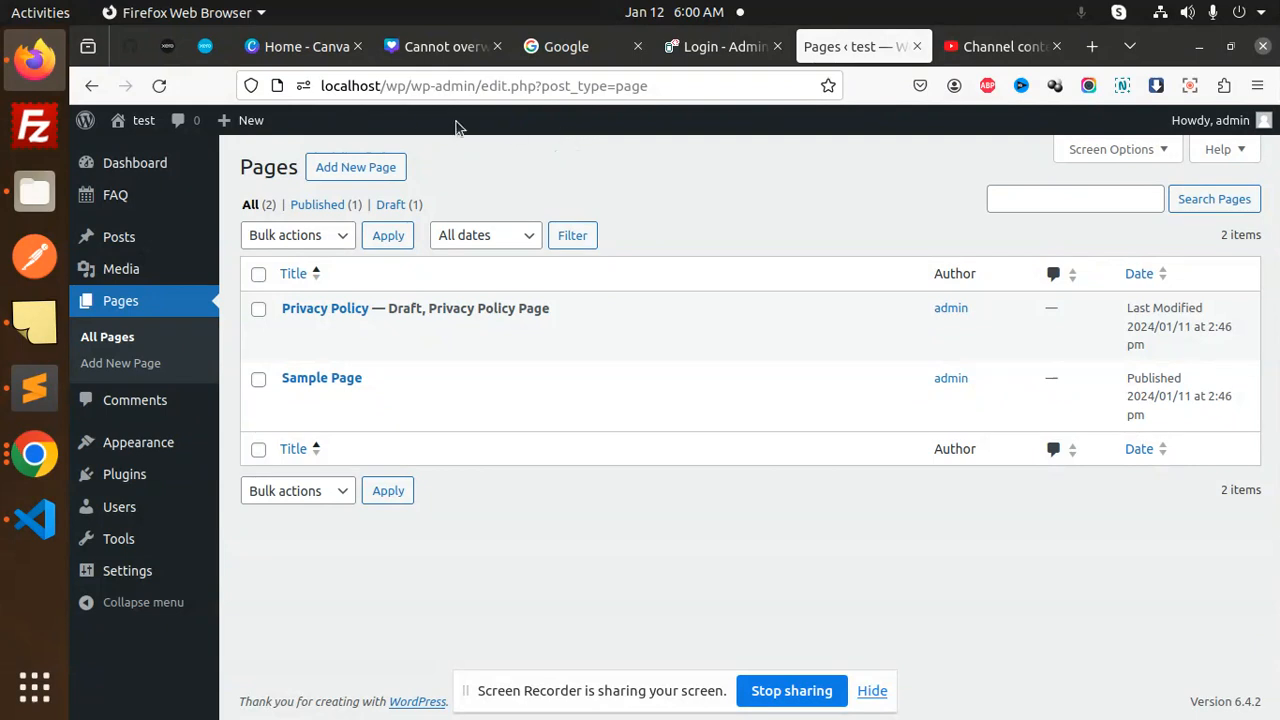
mouse_move(312, 136)
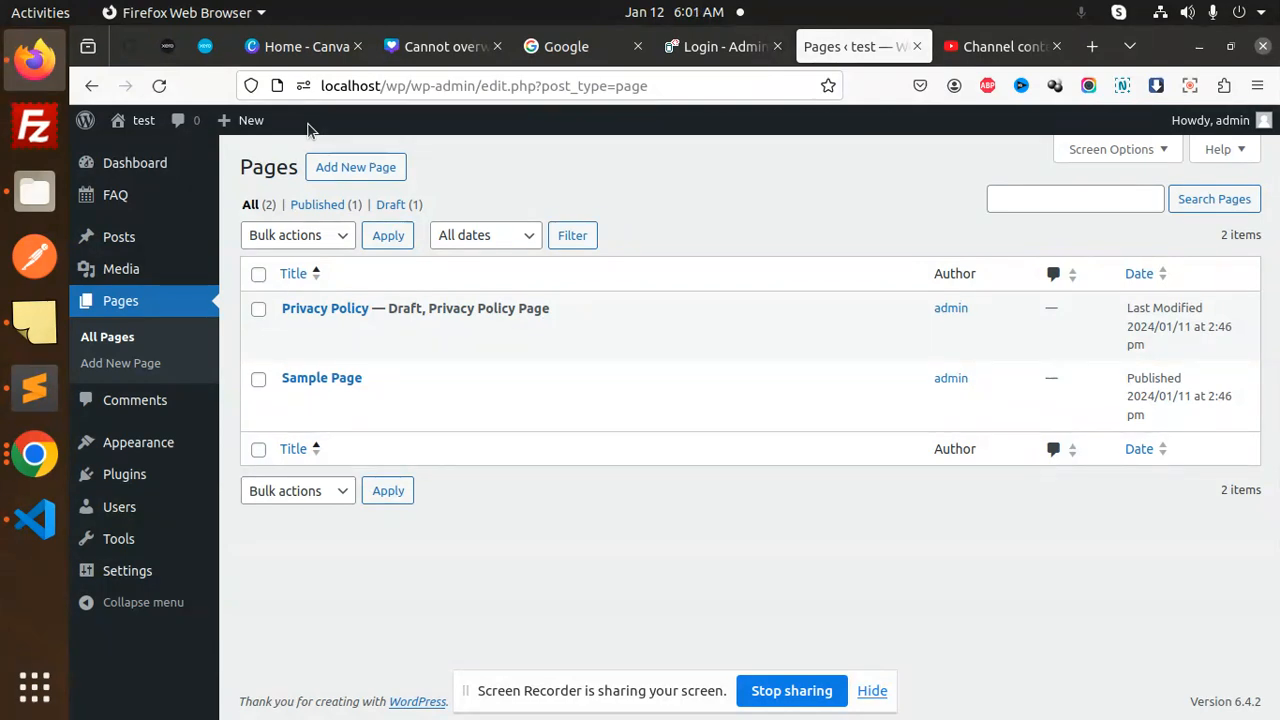
Copy the custom_admin_bar_link snippet from Sublime Text into the end of the theme's functions.php.
left_click(34, 518)
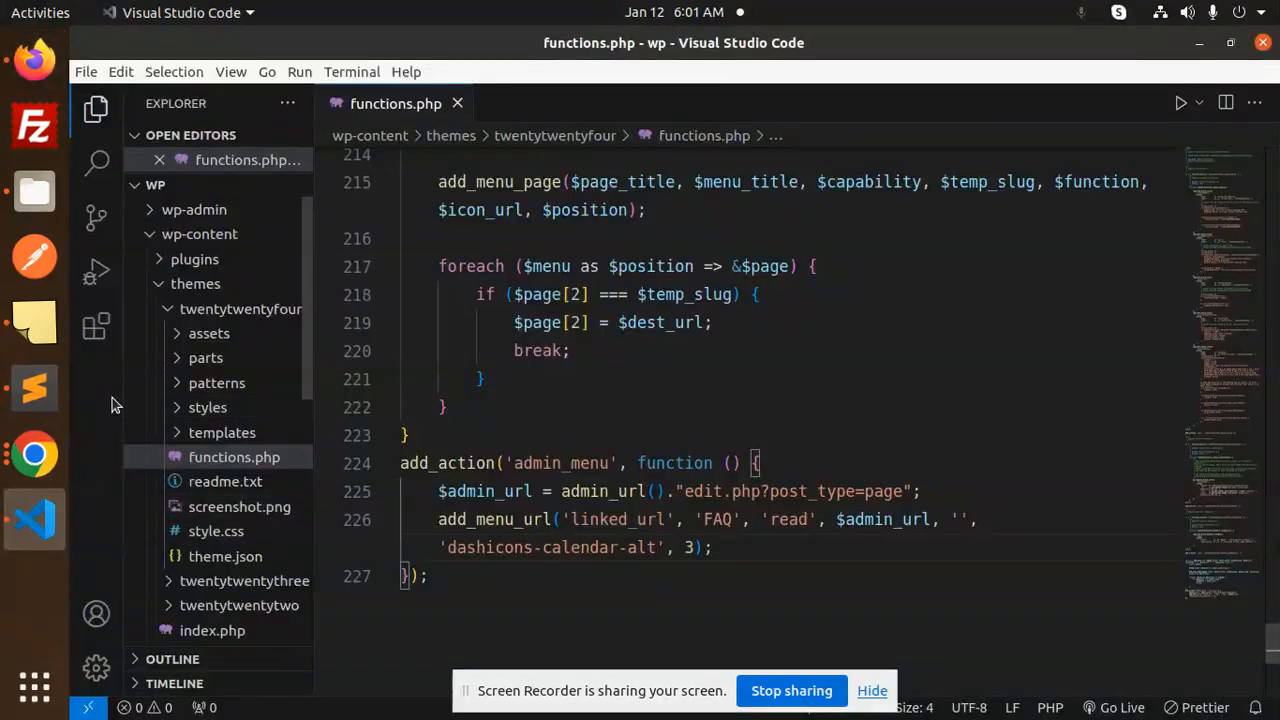
left_click(34, 388)
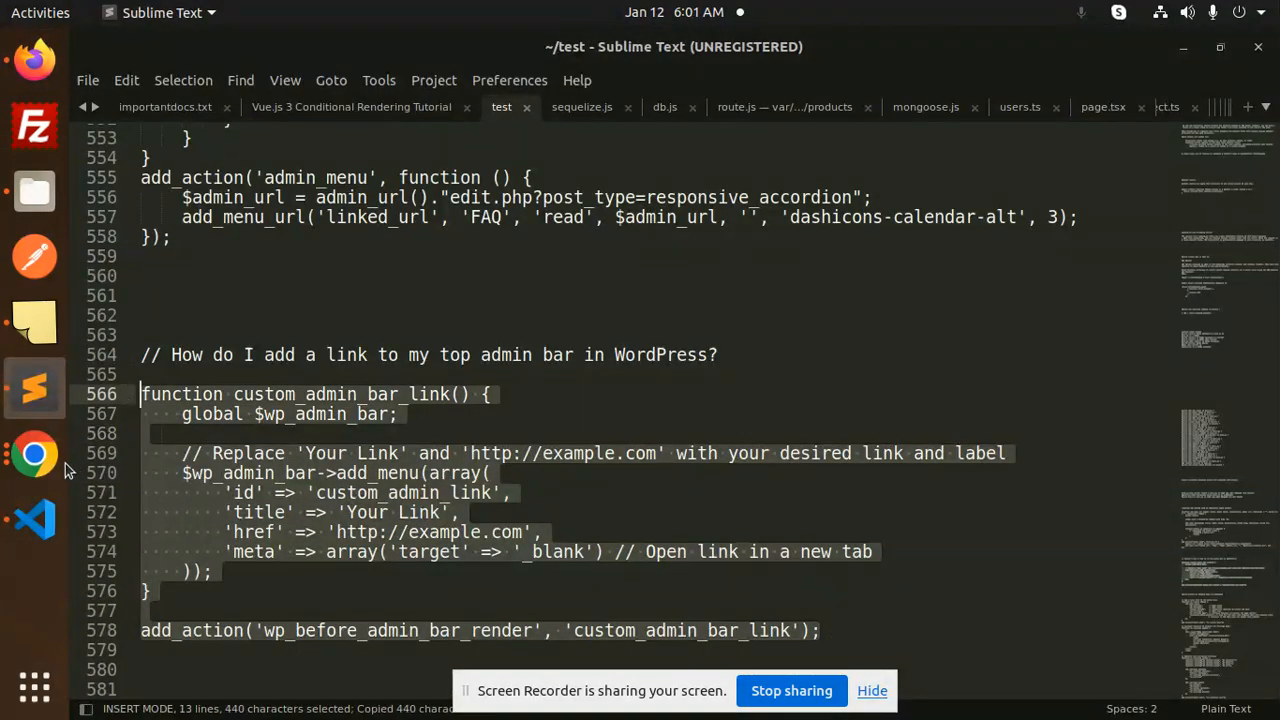
left_click(34, 518)
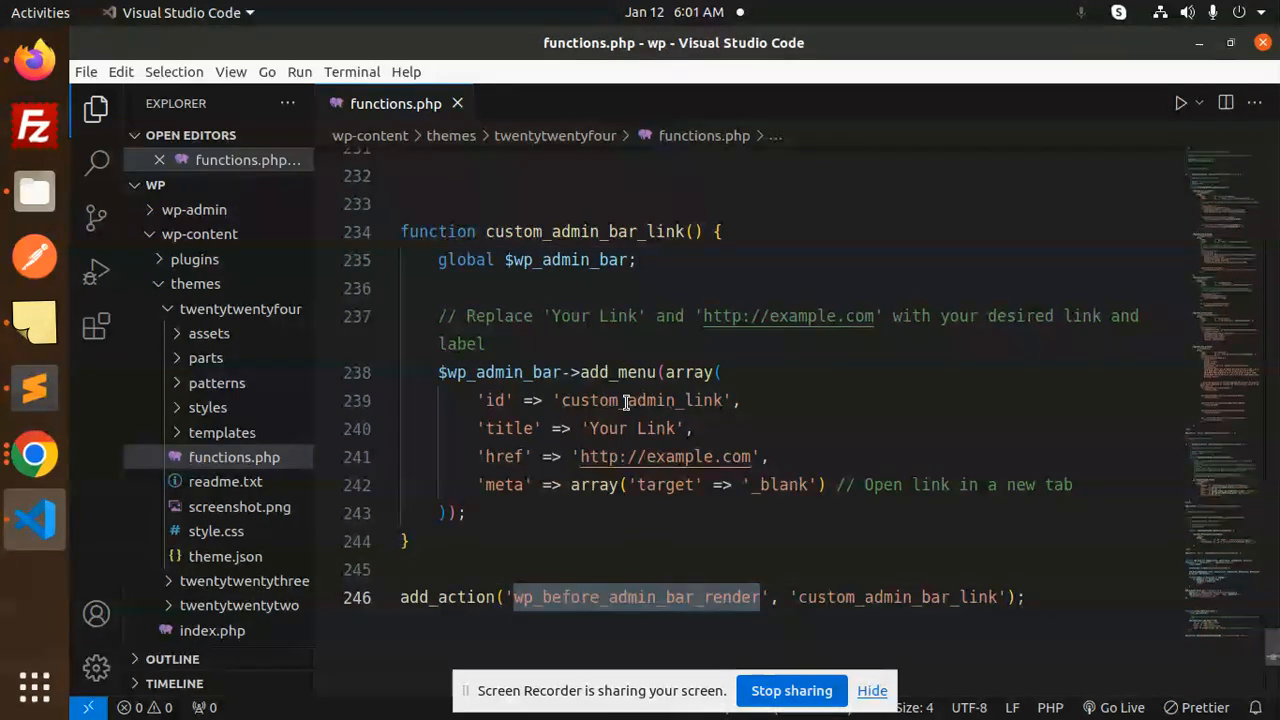
double_click(640, 400)
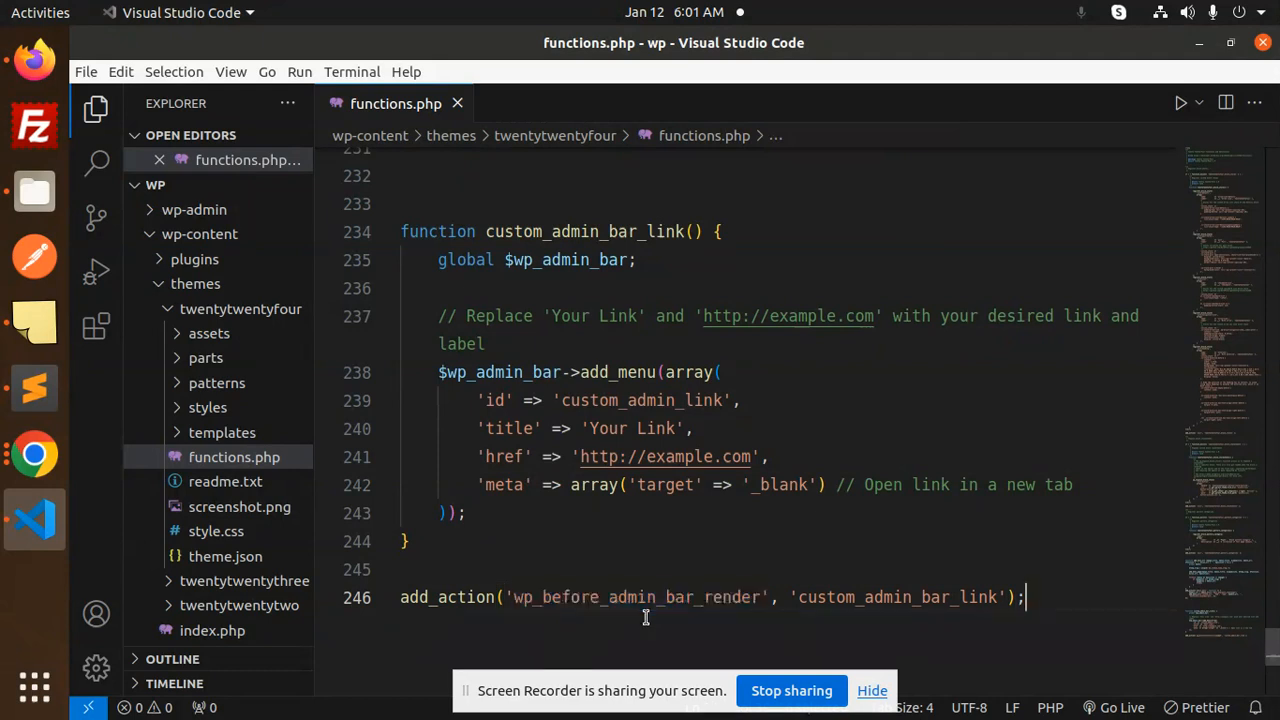
double_click(636, 596)
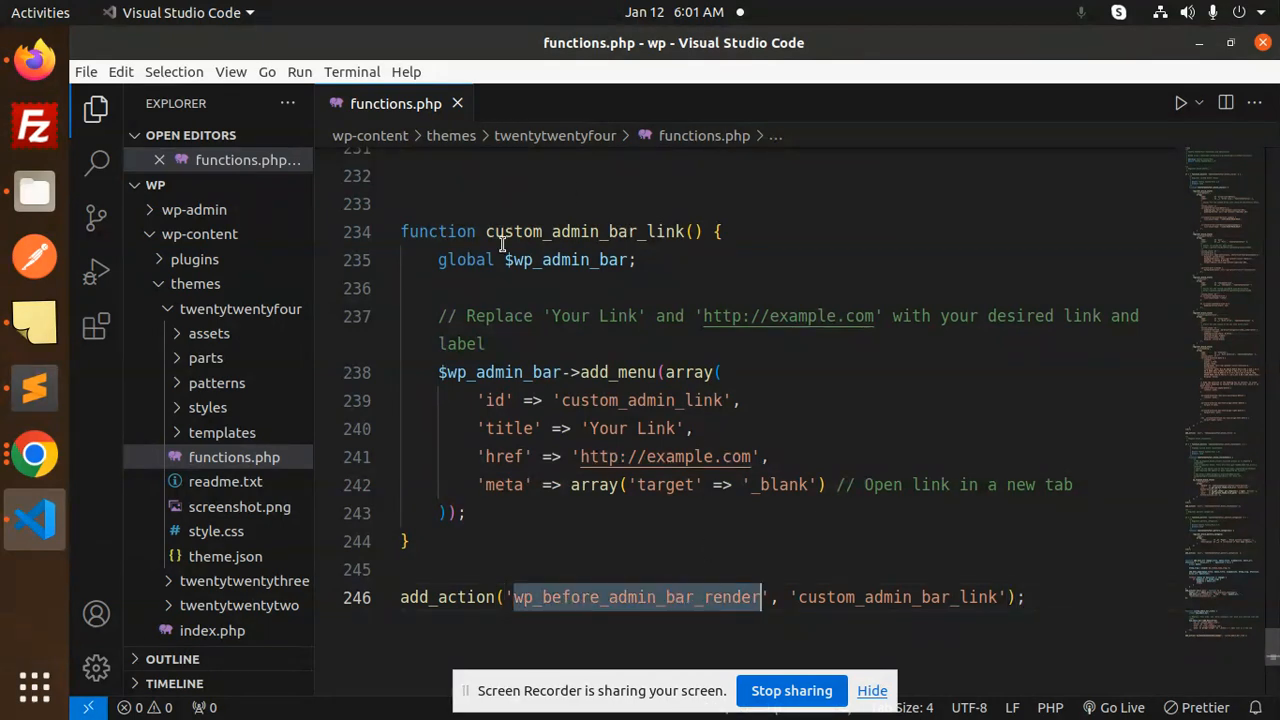
double_click(896, 596)
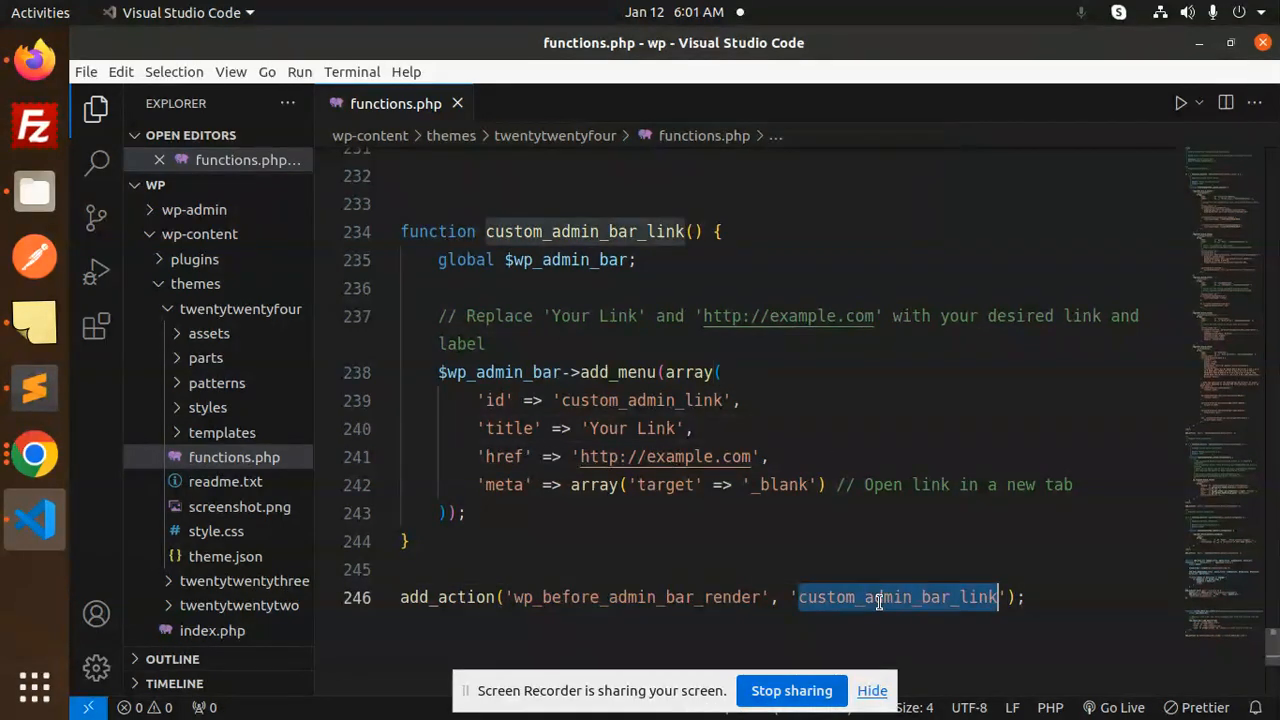
left_click(786, 540)
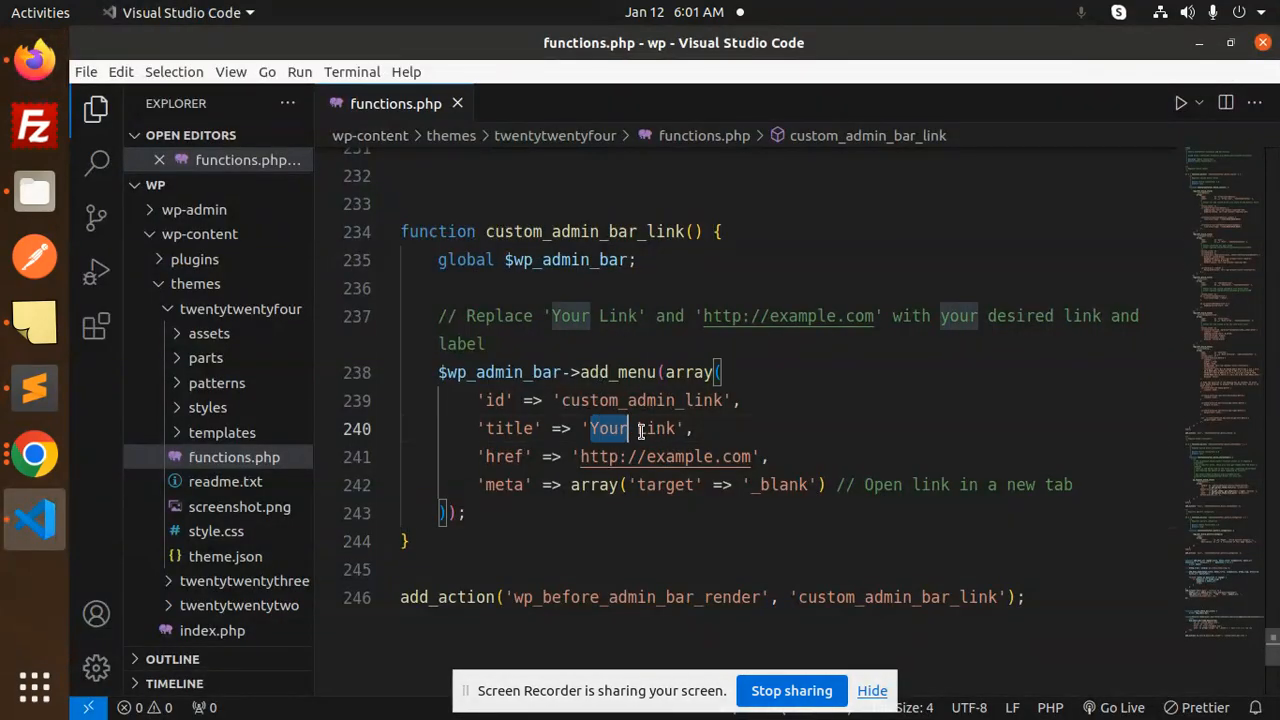
Change the link title from 'Your Link' to 'Notifications' and its href from example to google.
double_click(658, 428)
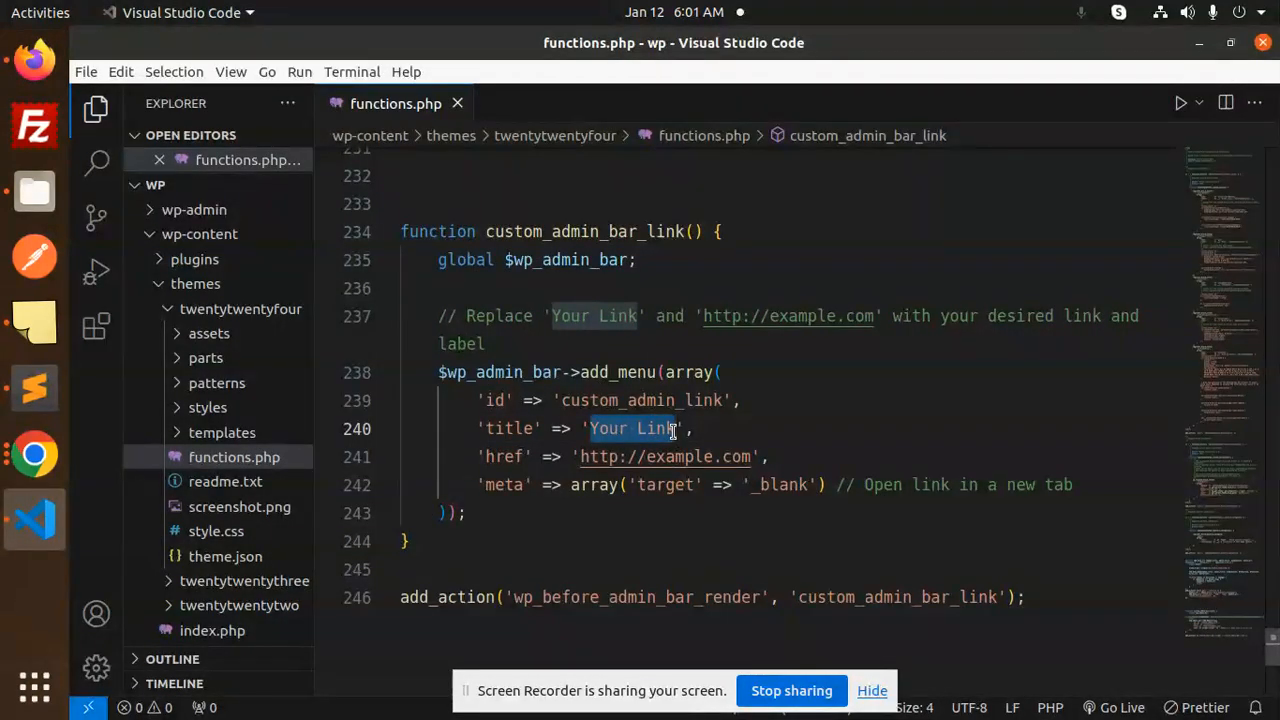
type("N")
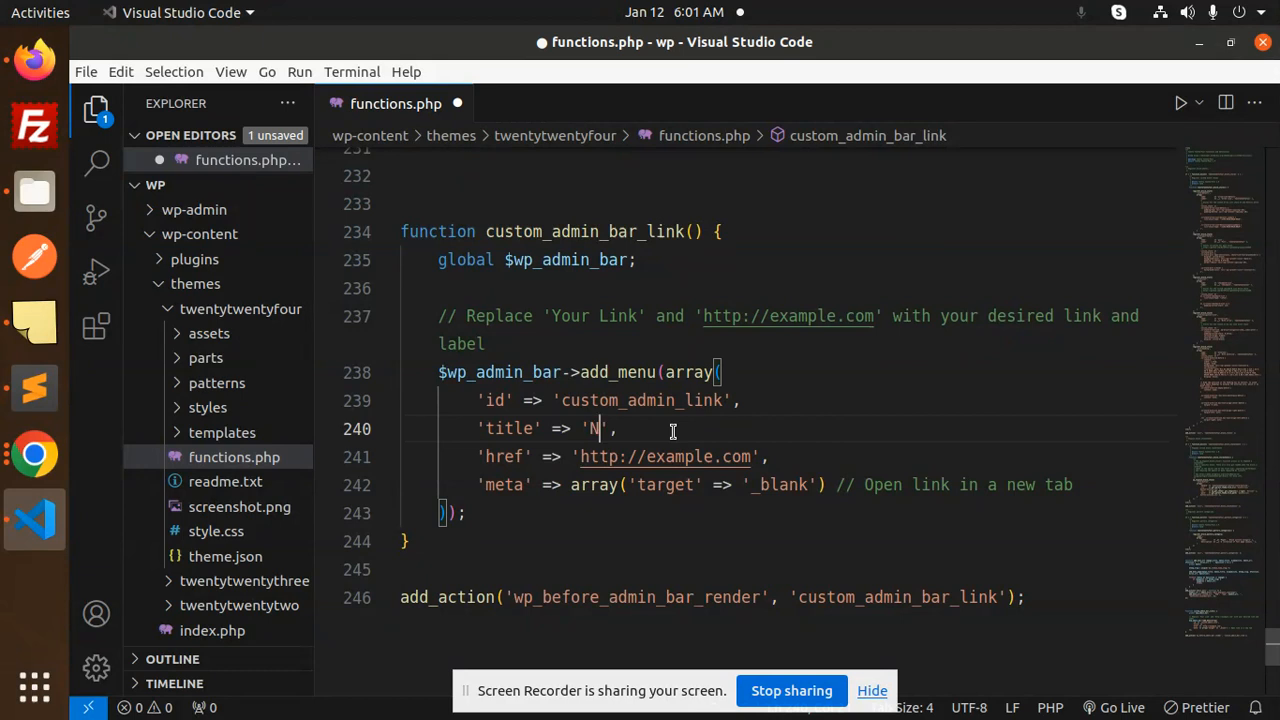
type("OTI")
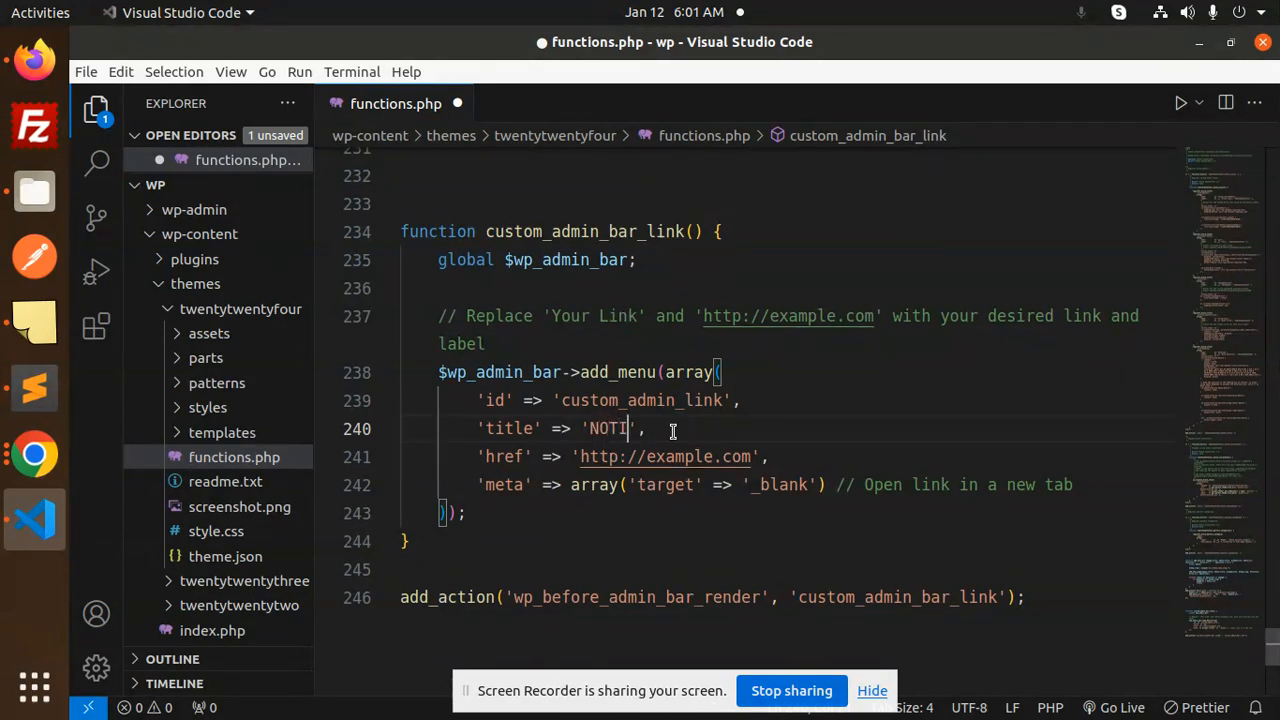
key("BackSpace")
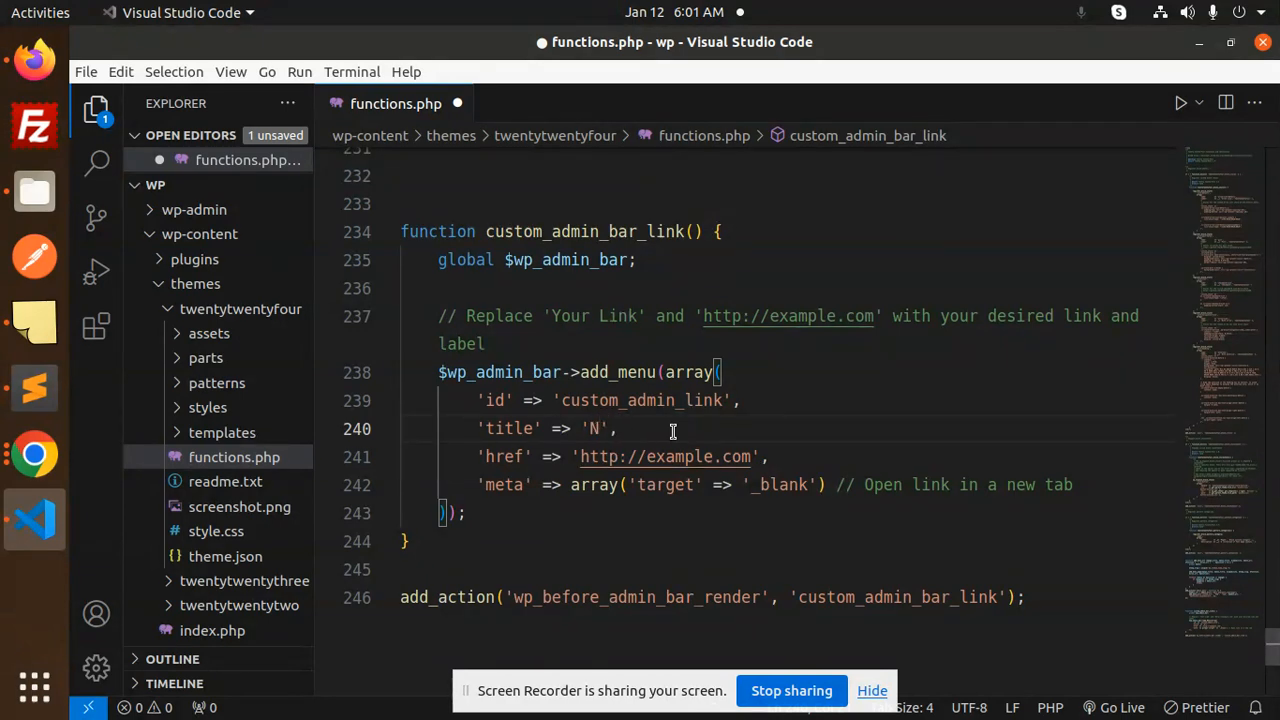
type("otificat")
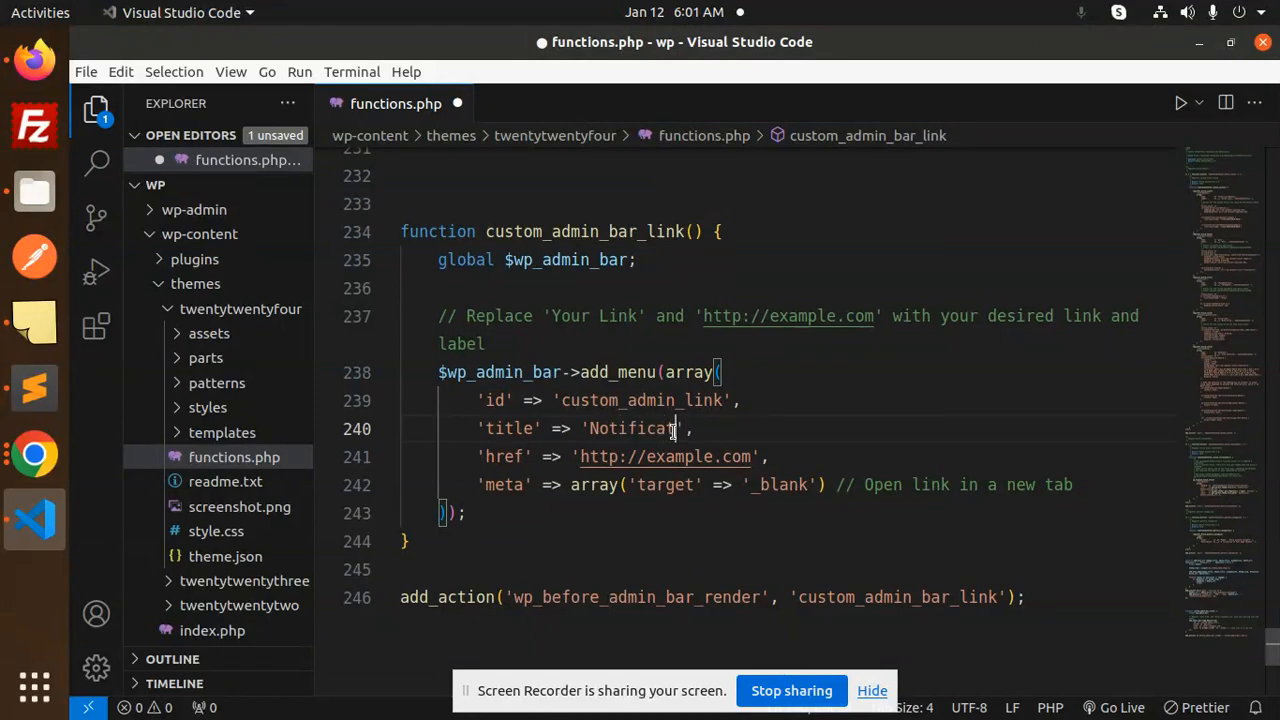
type("ions")
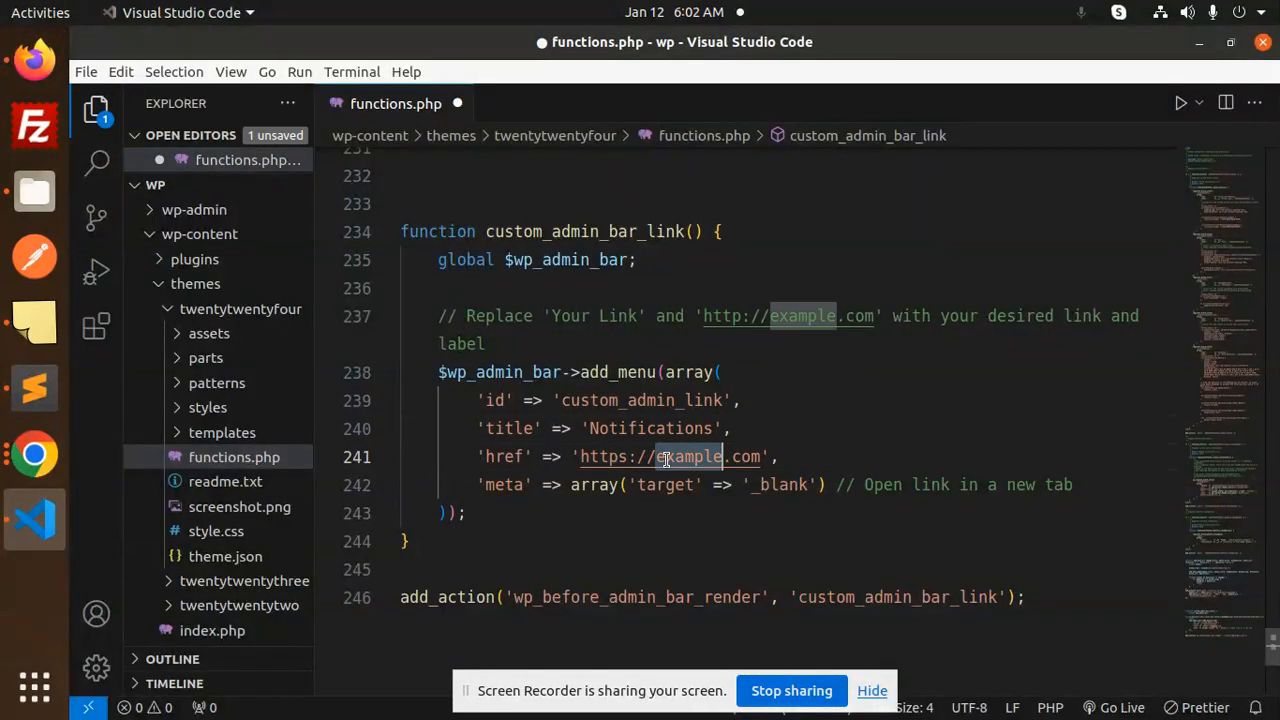
type("google.com")
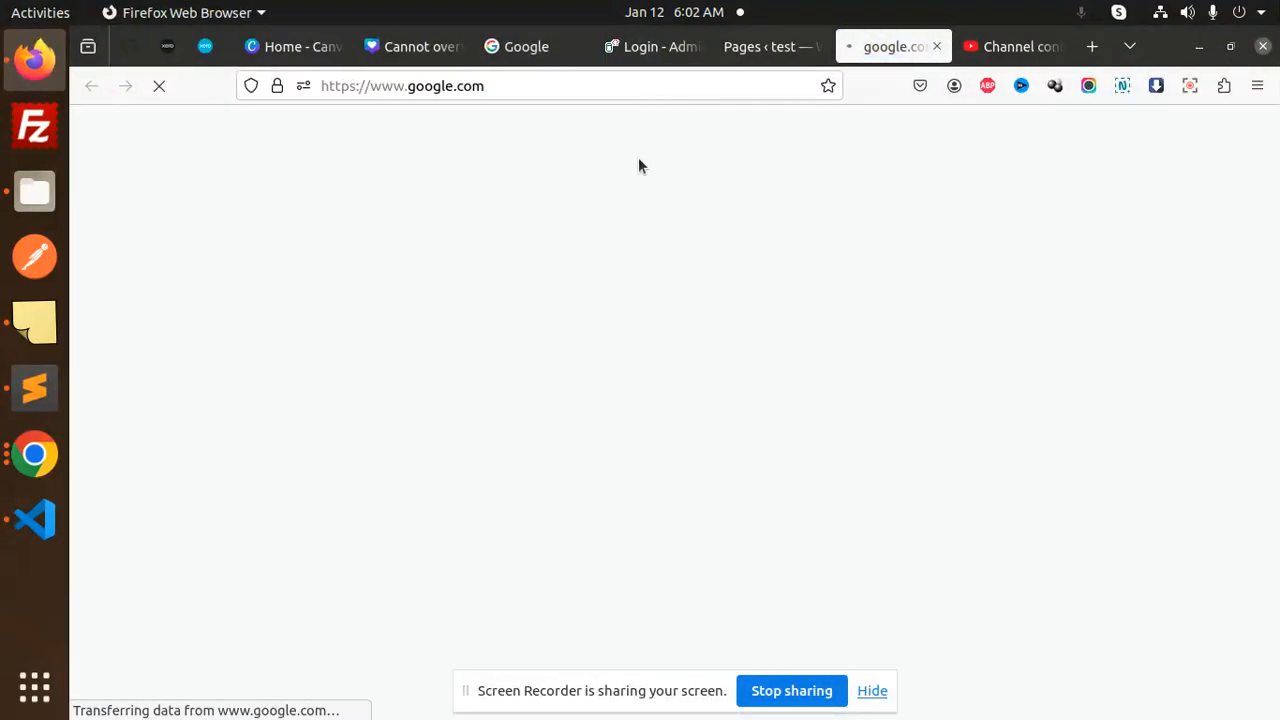
Reload the WordPress admin in Firefox to see the Notifications link in the admin bar.
left_click(760, 46)
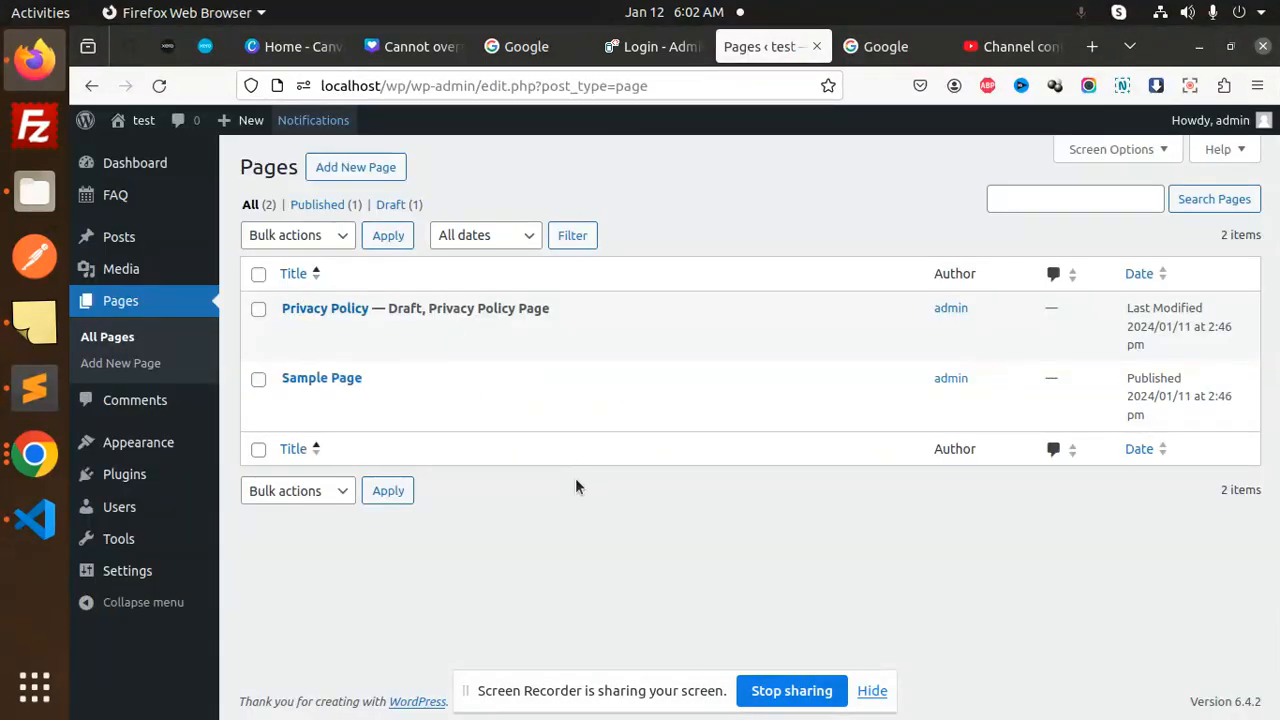
left_click(34, 388)
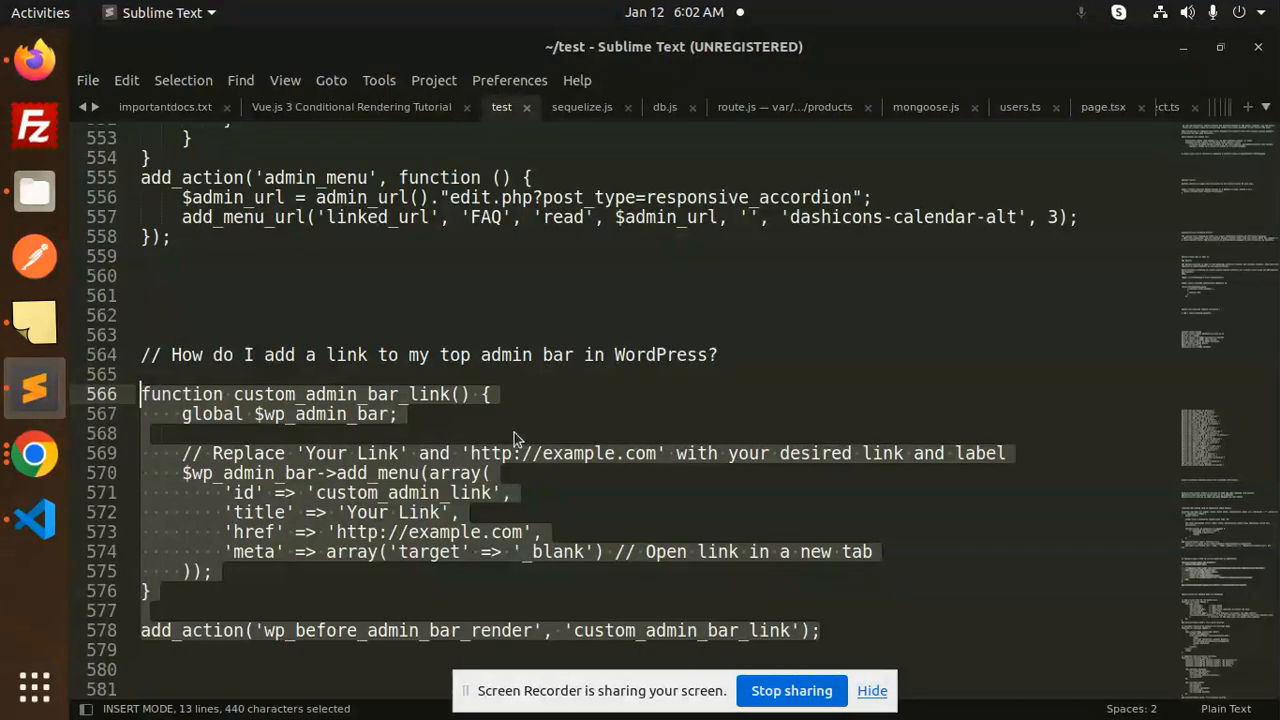